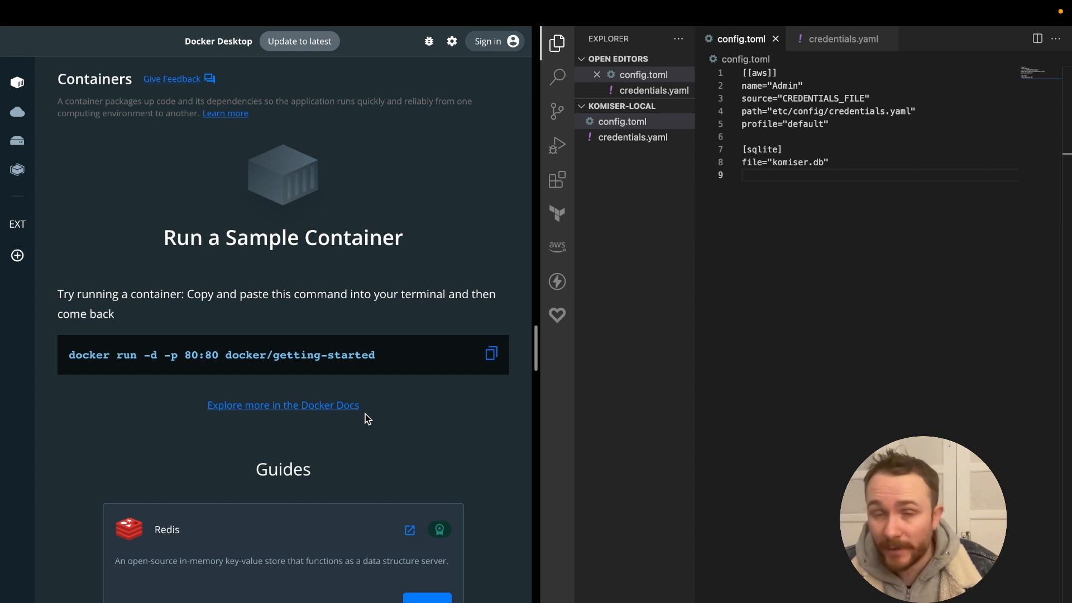
mouse_move(656, 114)
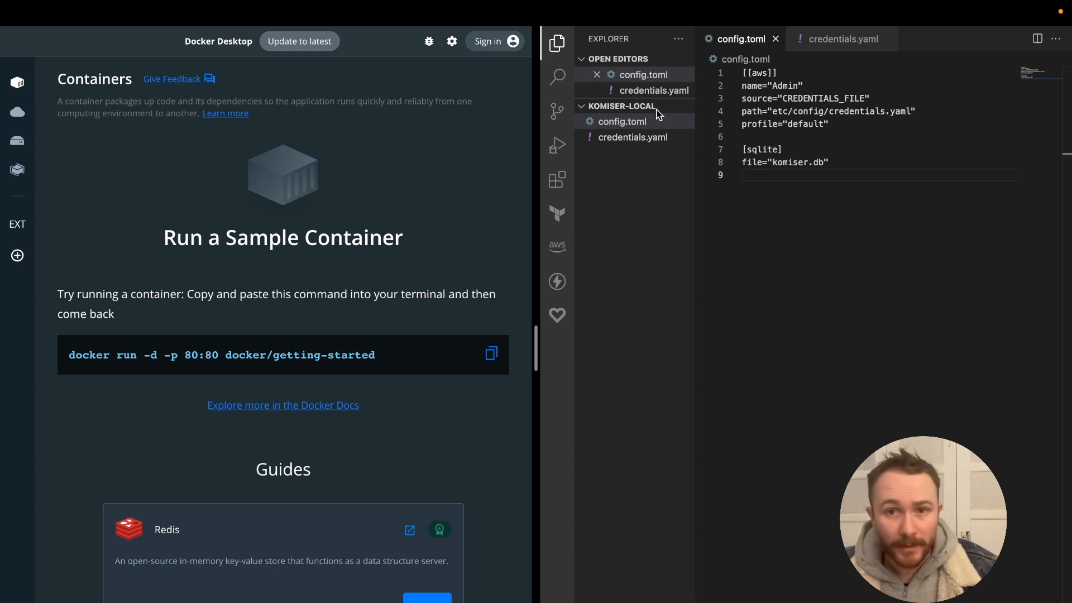
mouse_move(785, 231)
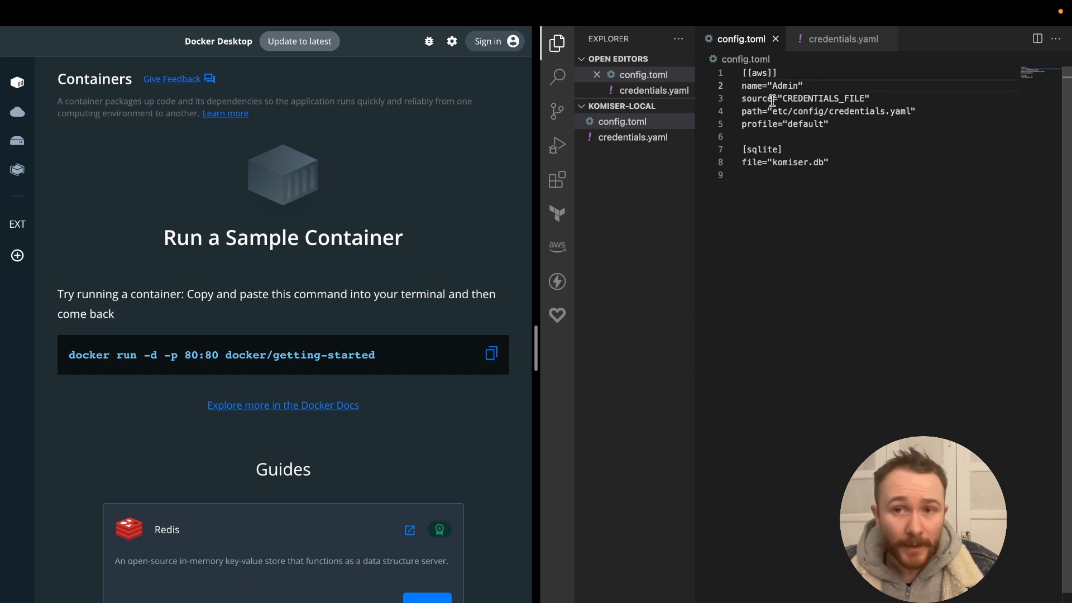
mouse_move(786, 288)
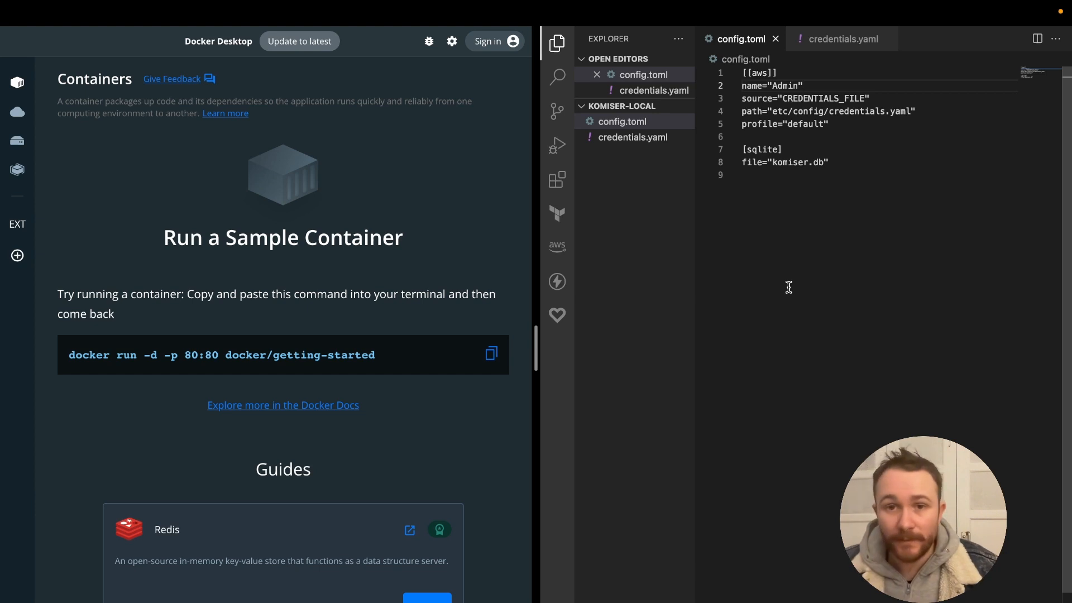
Focus the komiser-local tab with the docker run command mounting config.toml and credentials.yaml on port 3000
left_click(804, 85)
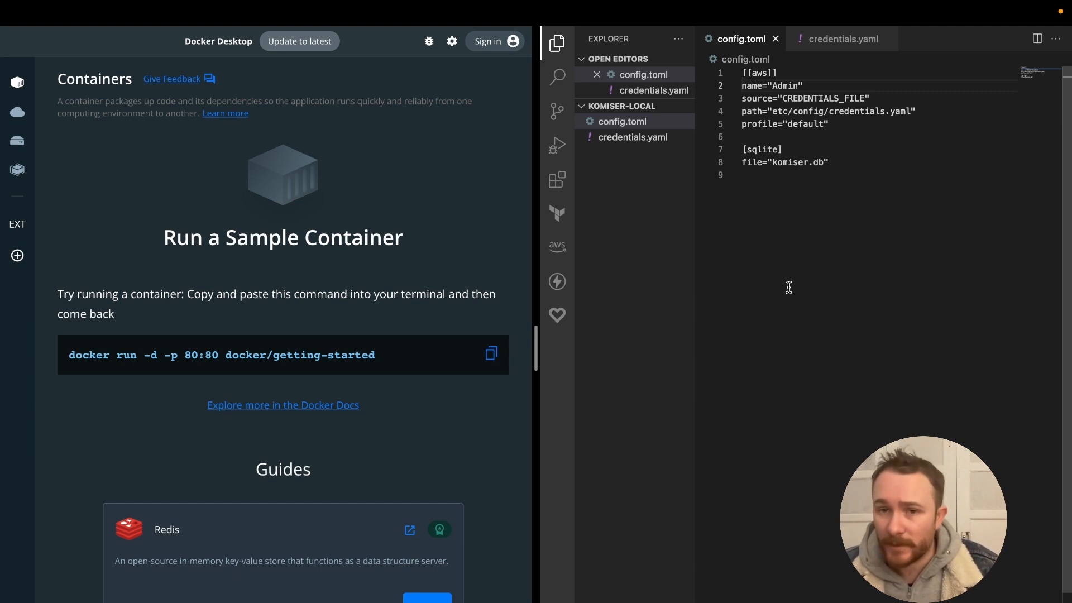
mouse_move(784, 132)
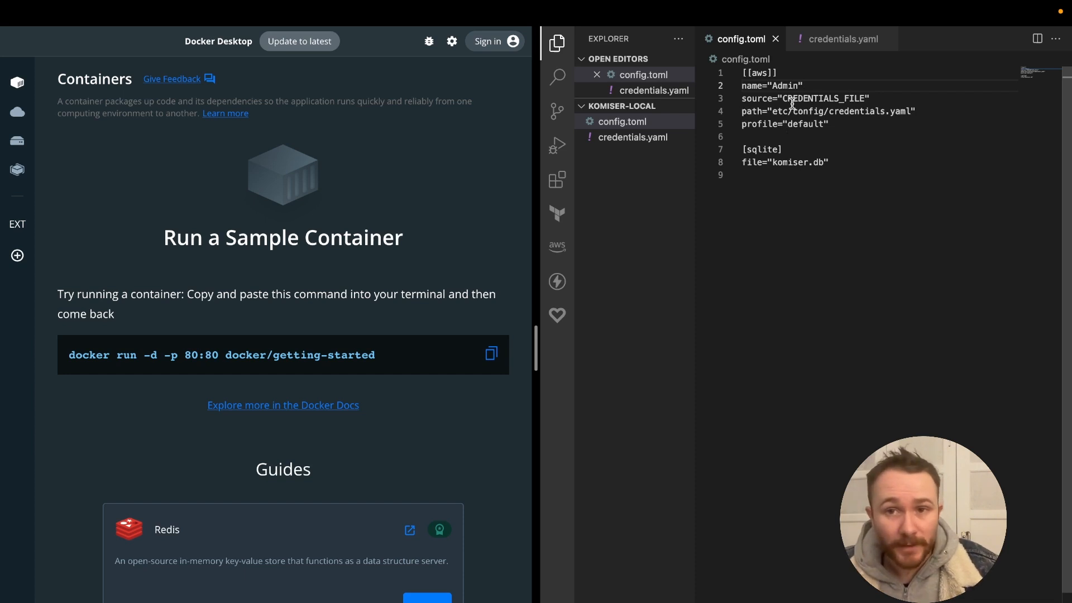
mouse_move(800, 115)
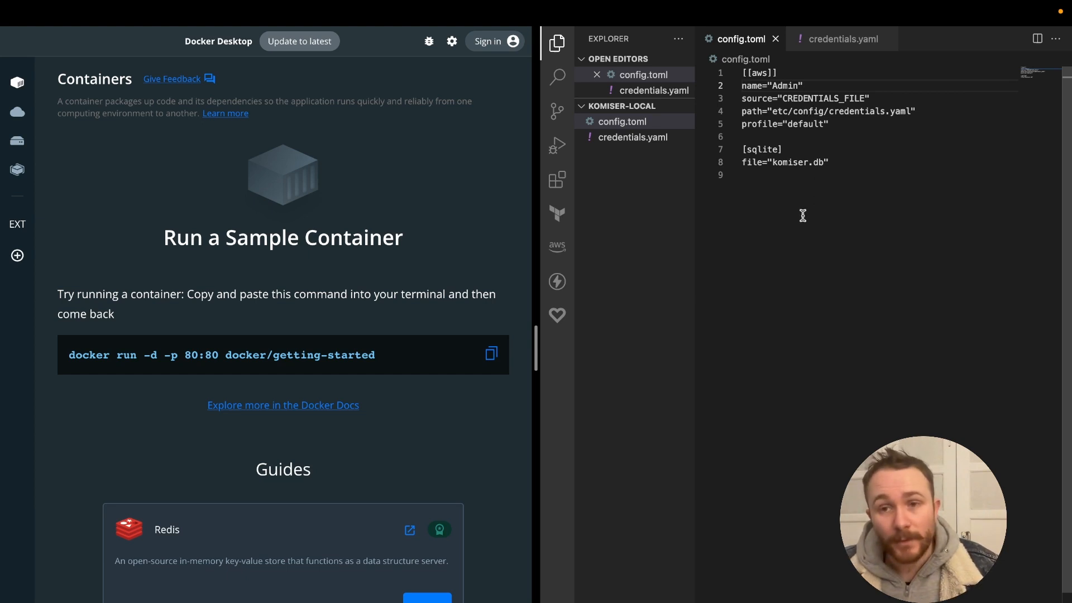
mouse_move(743, 128)
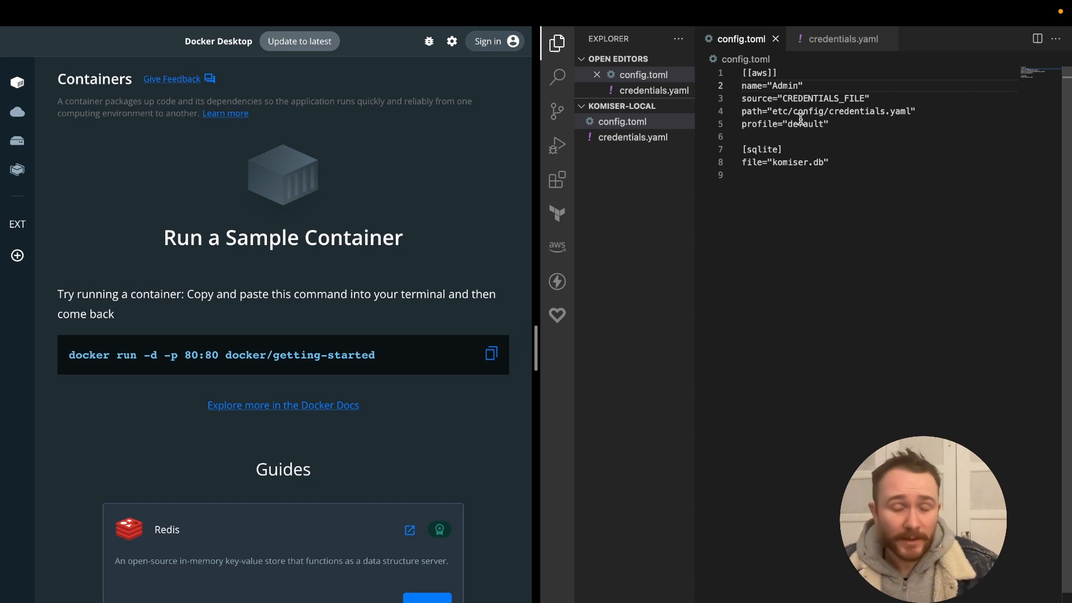
mouse_move(629, 141)
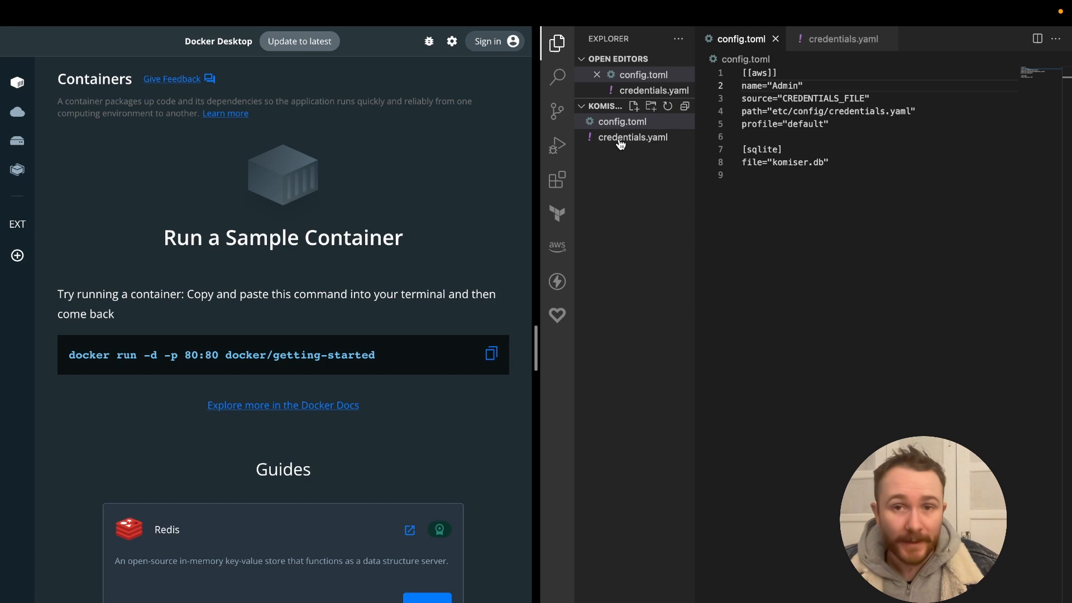
mouse_move(633, 136)
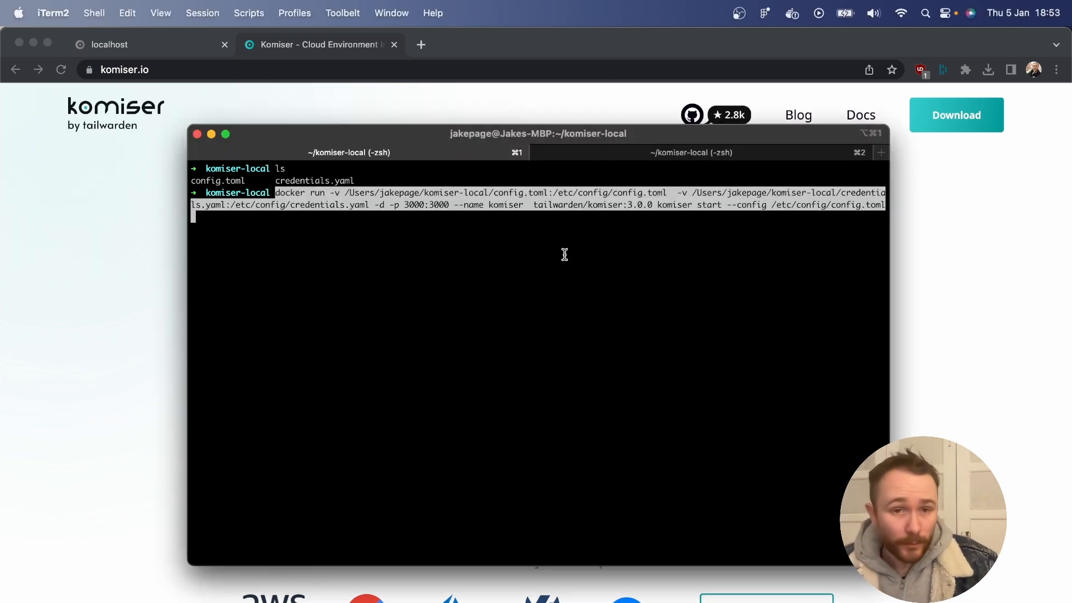
mouse_move(423, 229)
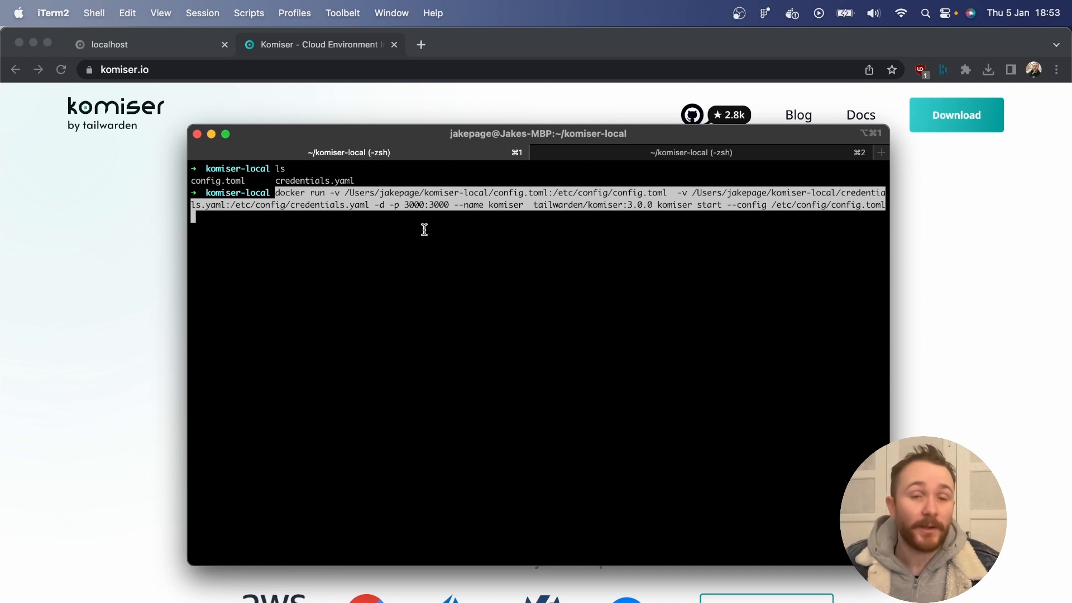
mouse_move(345, 194)
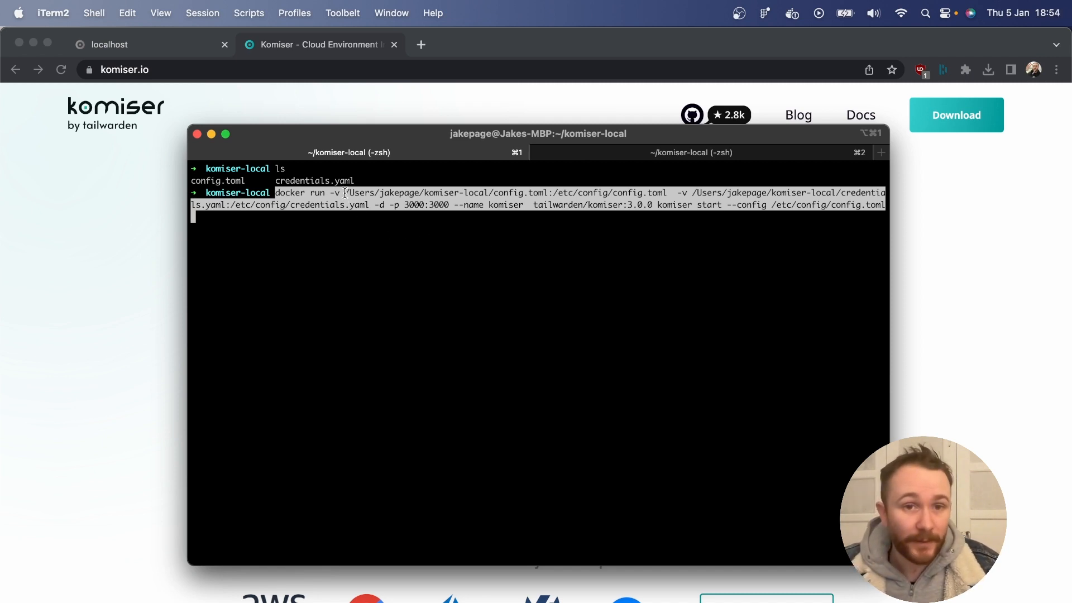
mouse_move(333, 235)
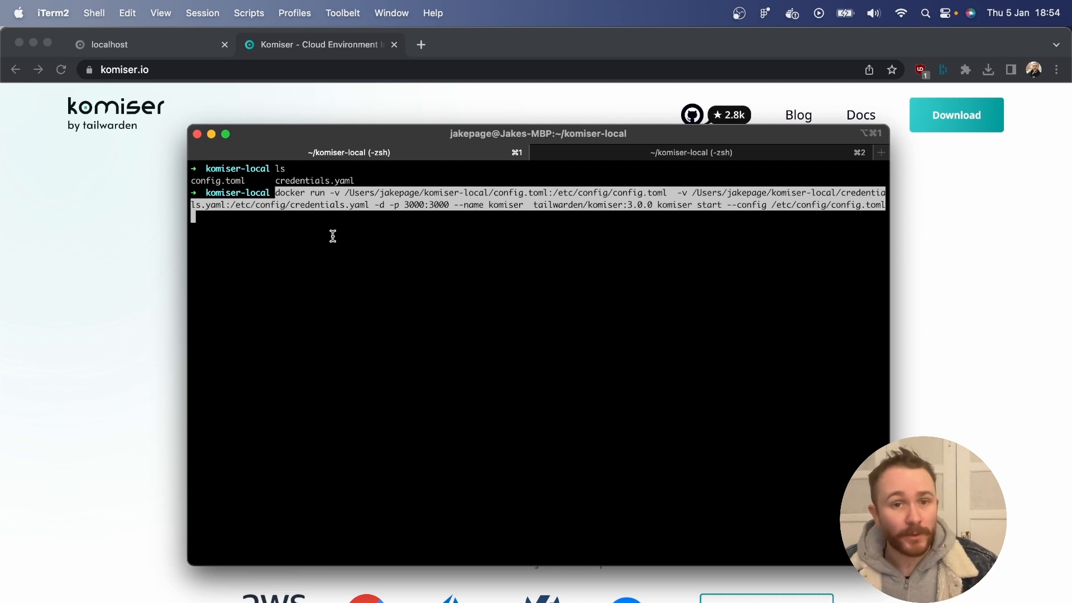
mouse_move(547, 192)
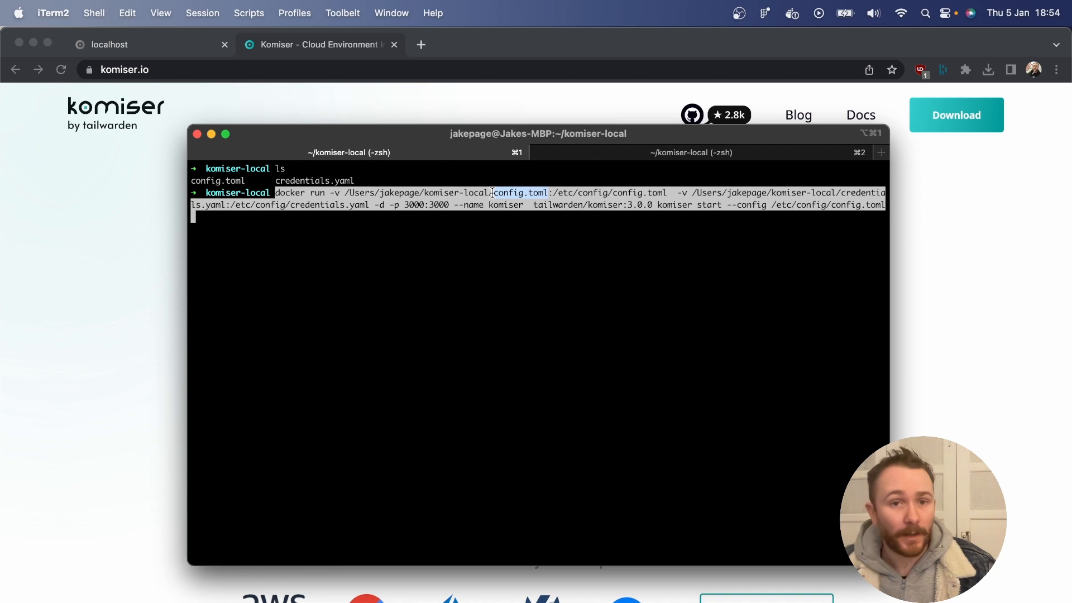
mouse_move(662, 192)
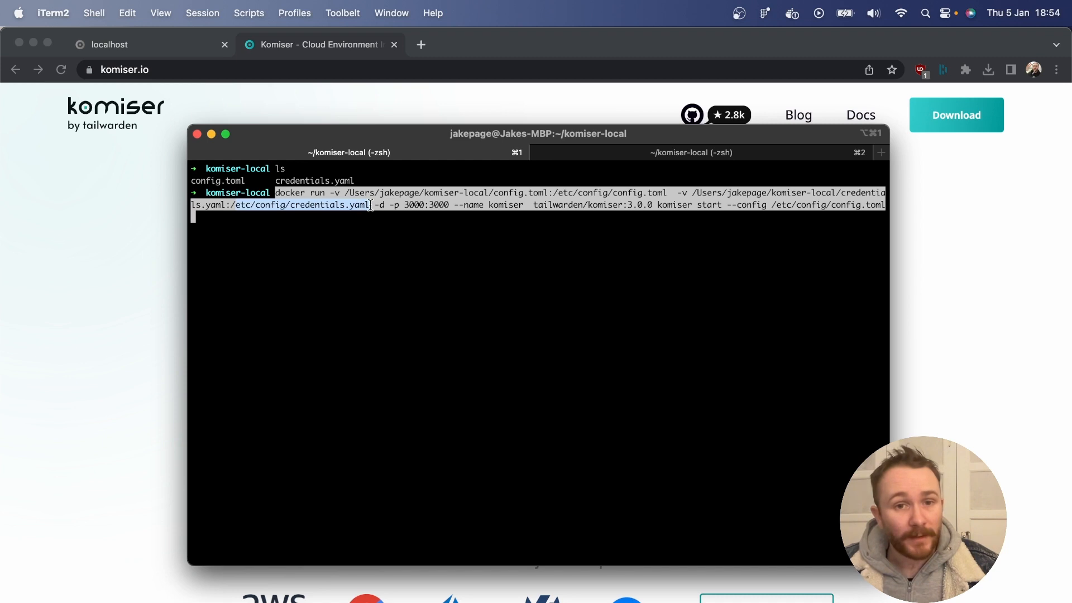
mouse_move(363, 216)
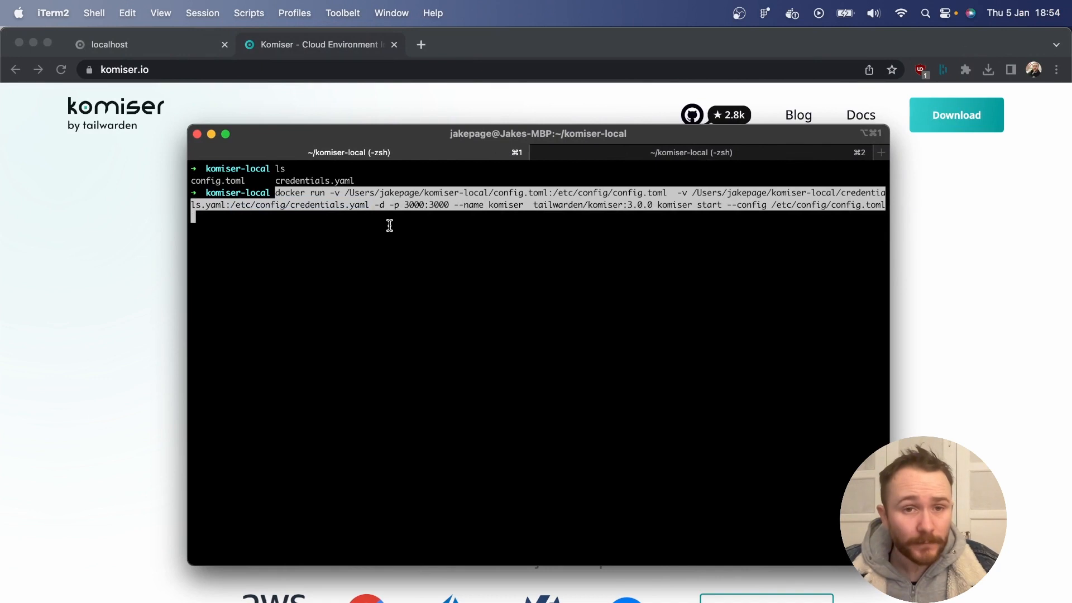
mouse_move(375, 209)
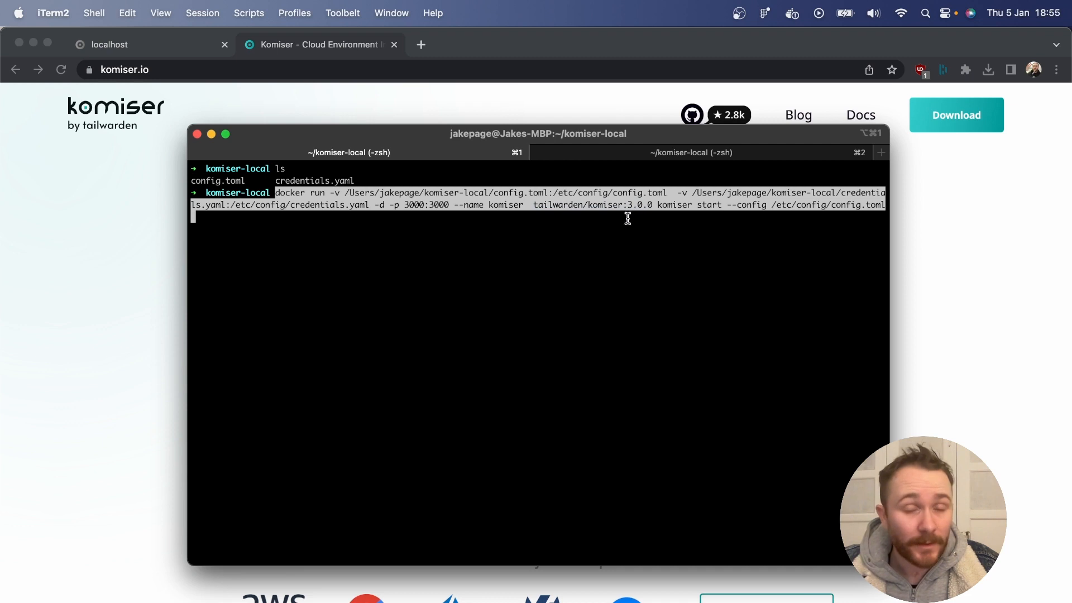
mouse_move(631, 222)
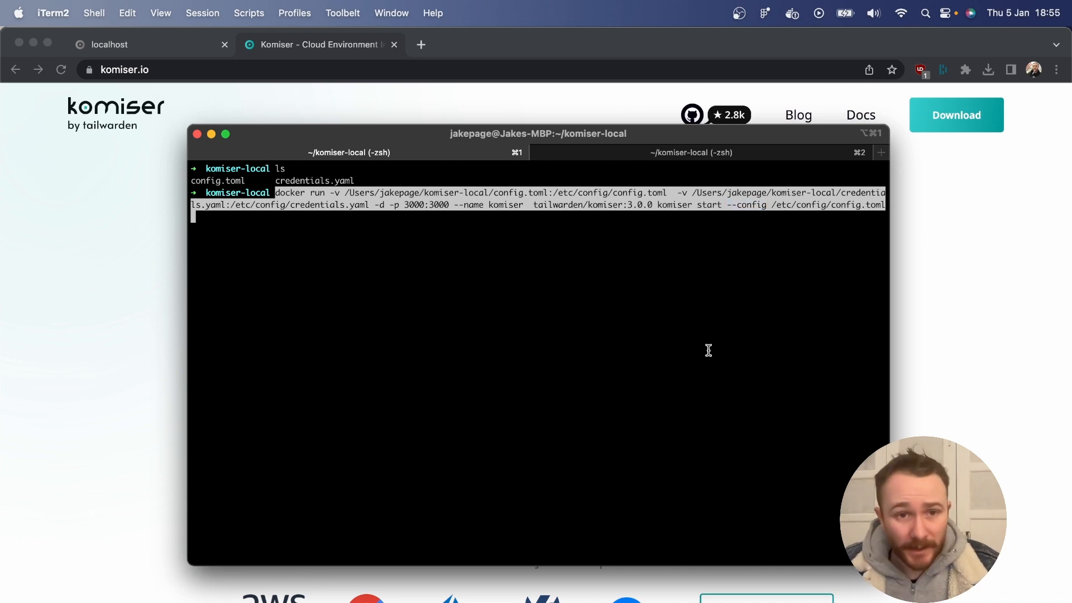
Launch the tailwarden/komiser:3.0.0 container and verify with docker ps that port 3000 is mapped
key("Return")
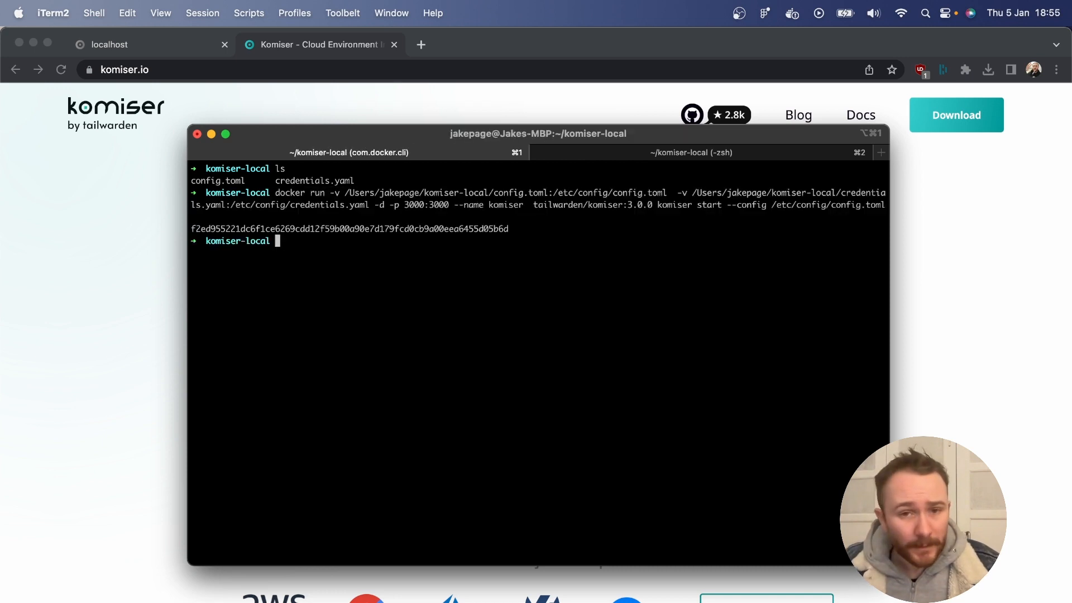
type("docker")
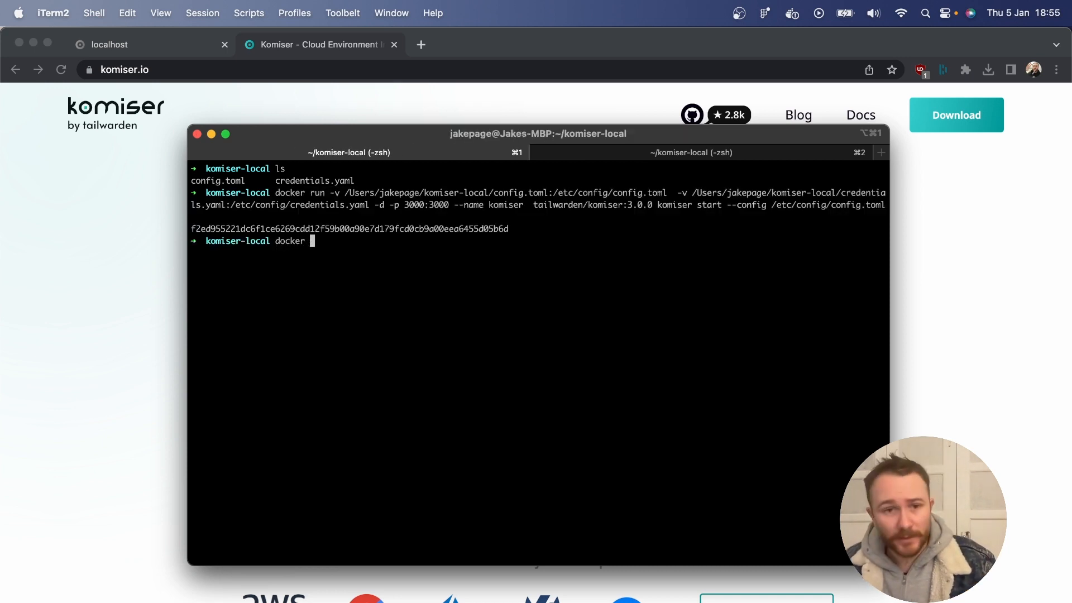
type("ps")
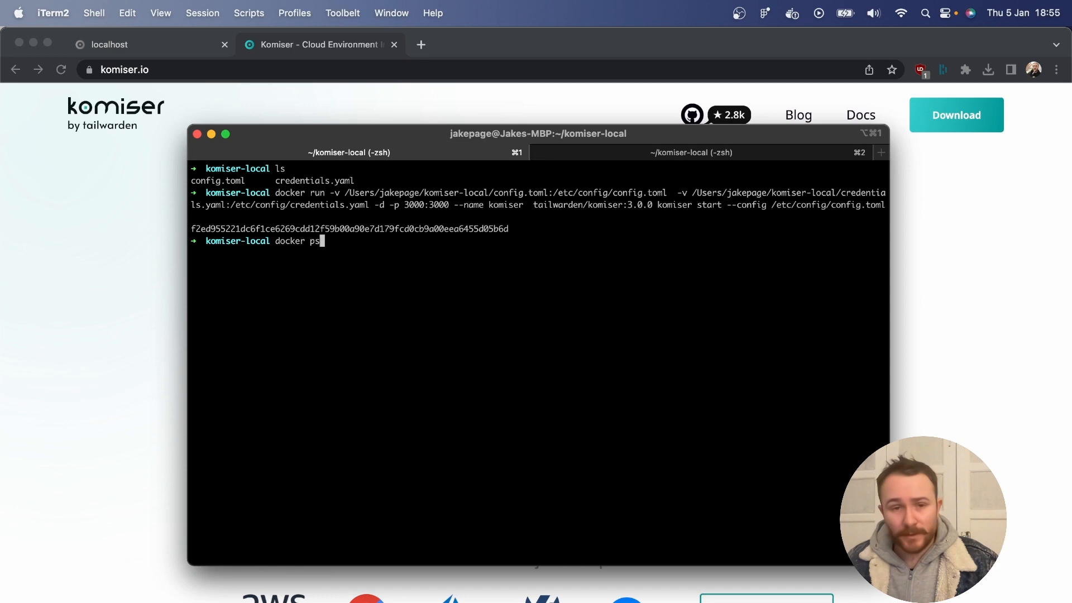
key("Return")
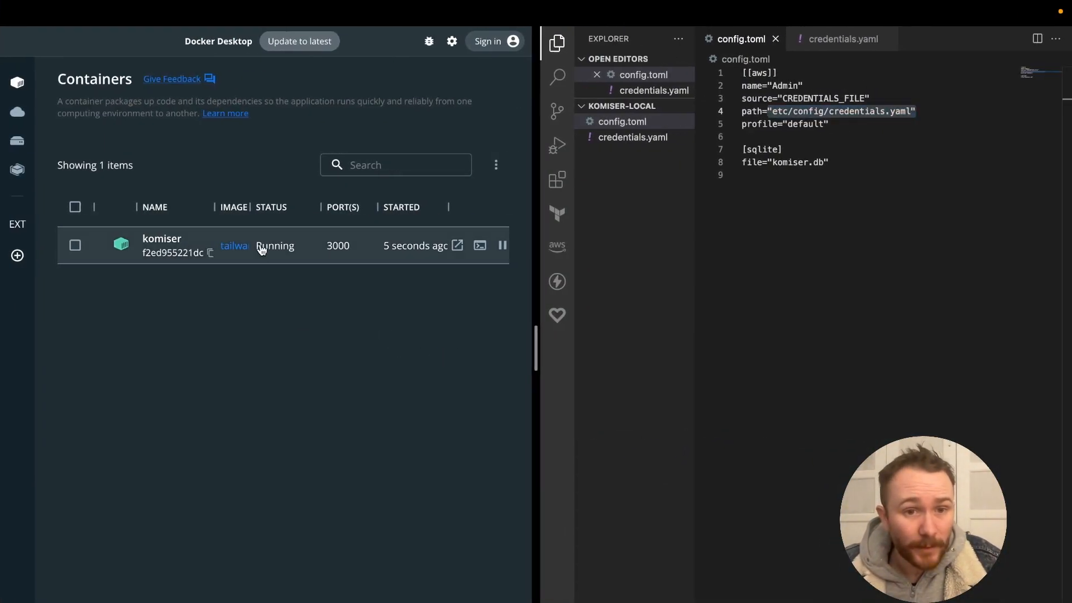
left_click(162, 238)
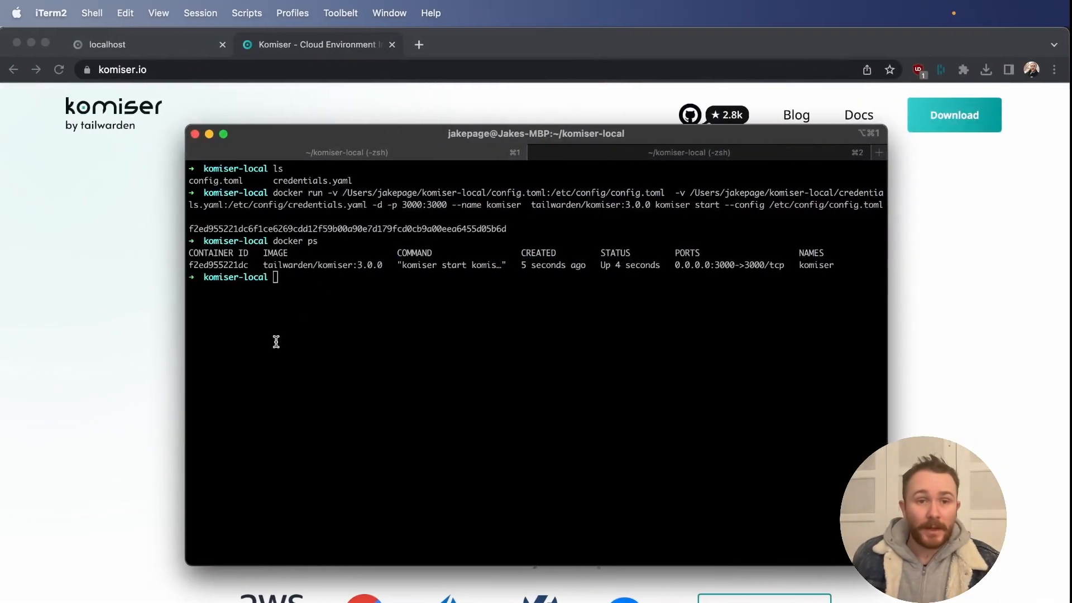
Check the komiser container logs, then reload localhost:3000 to show 51 AWS resources
type("docker")
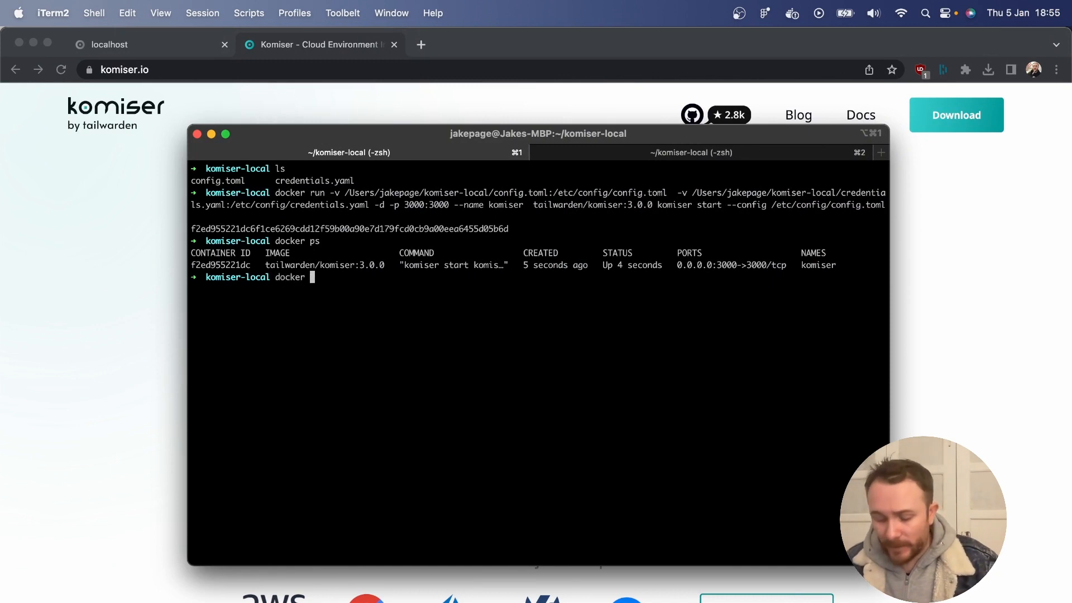
type("logs")
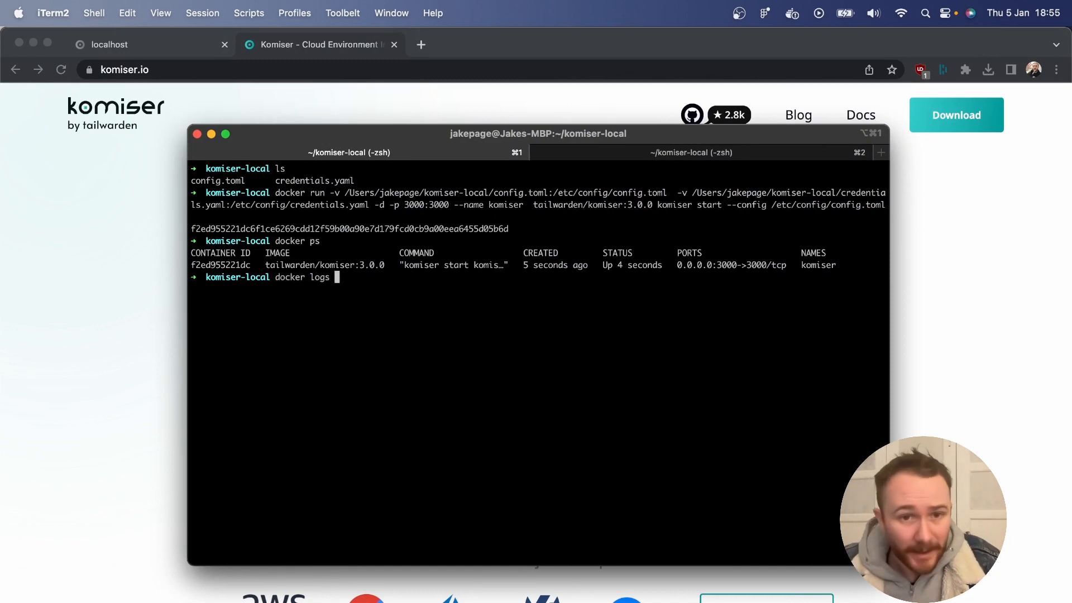
type("komi")
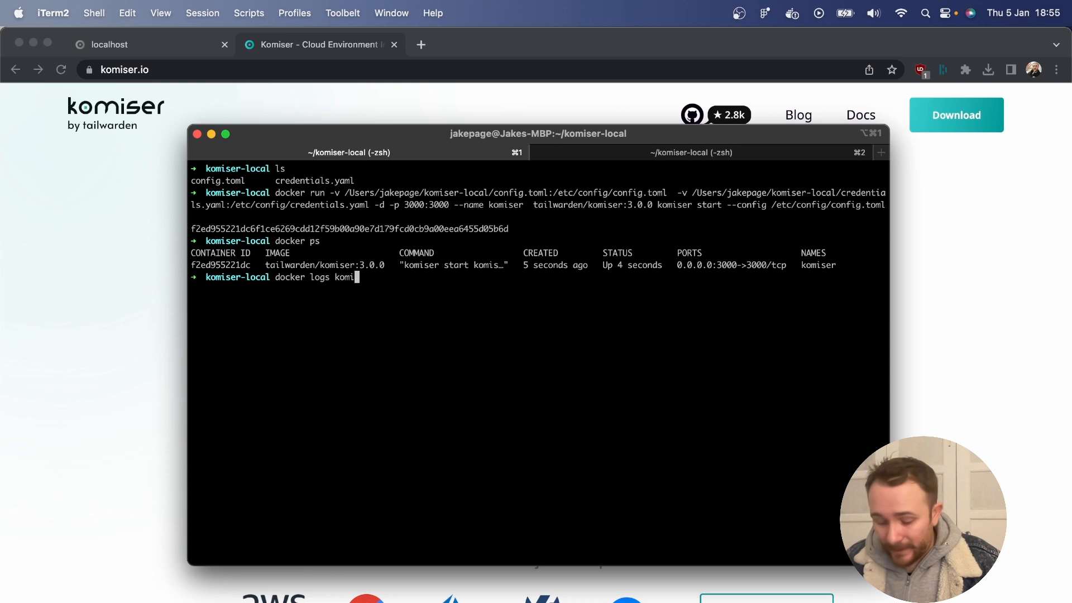
key("Return")
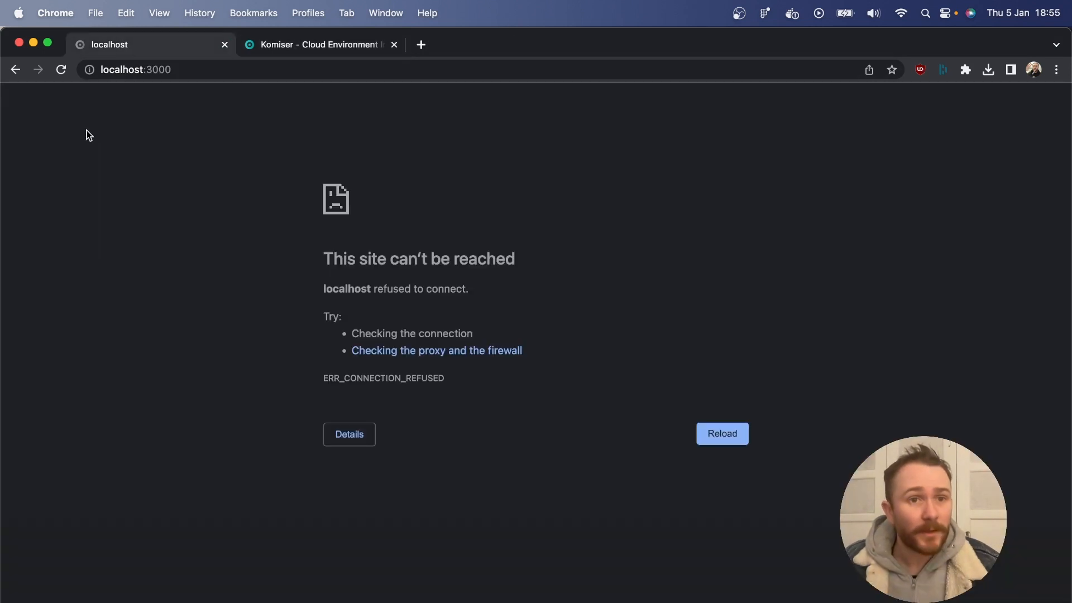
left_click(721, 433)
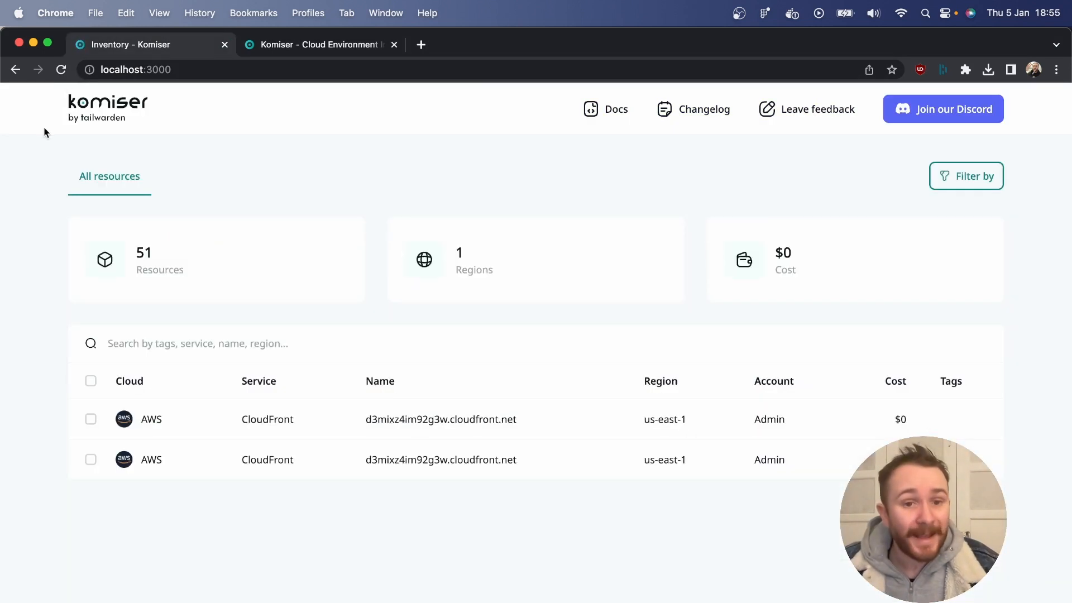